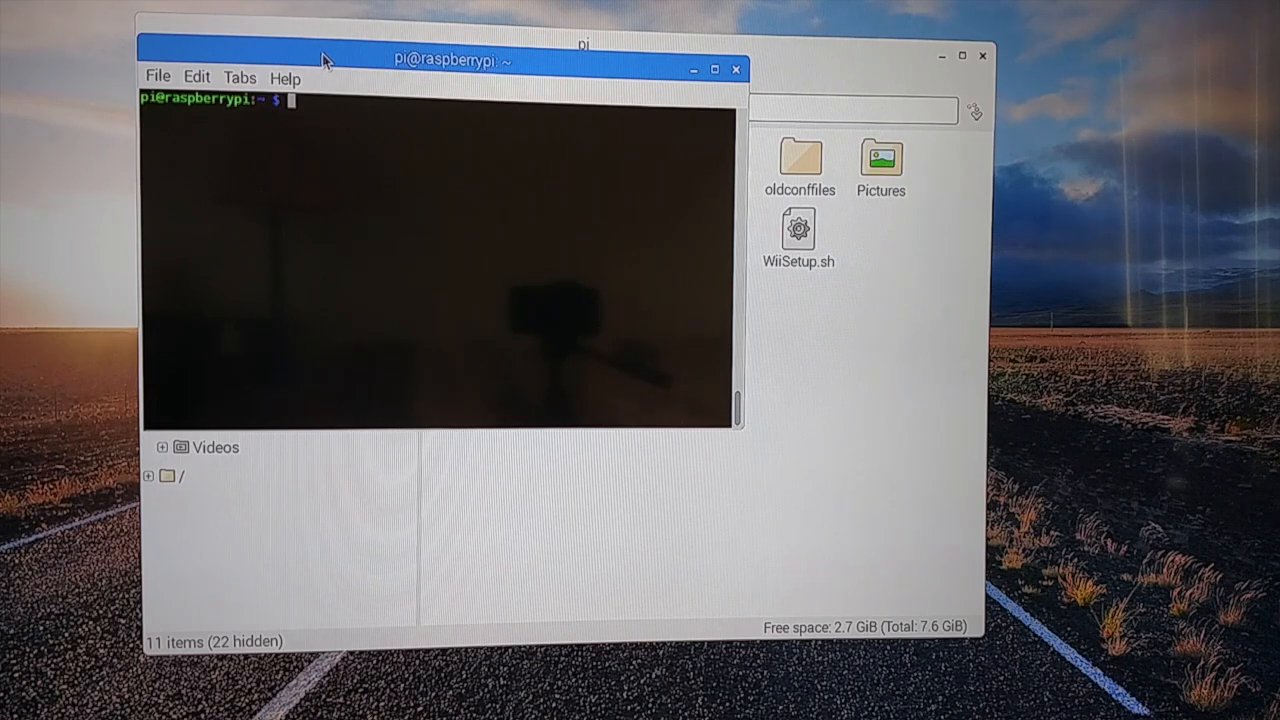
pyautogui.write('sh W')
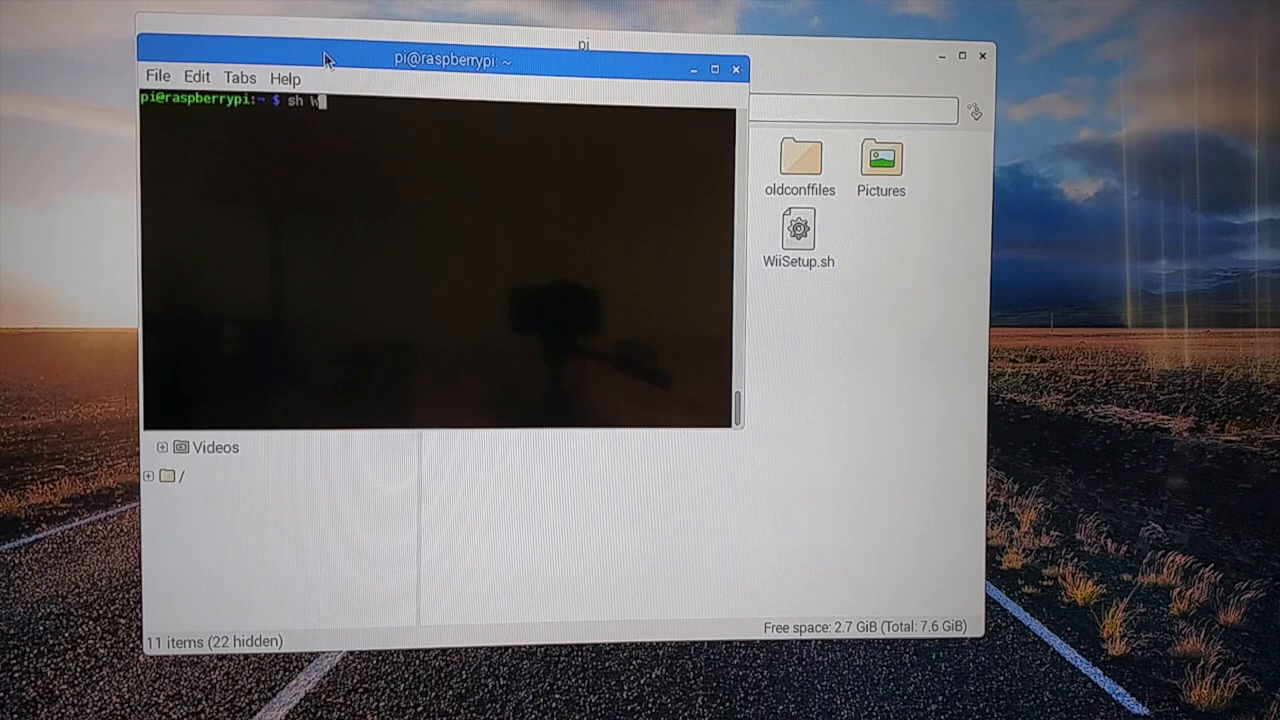
pyautogui.write('iiSetup.s')
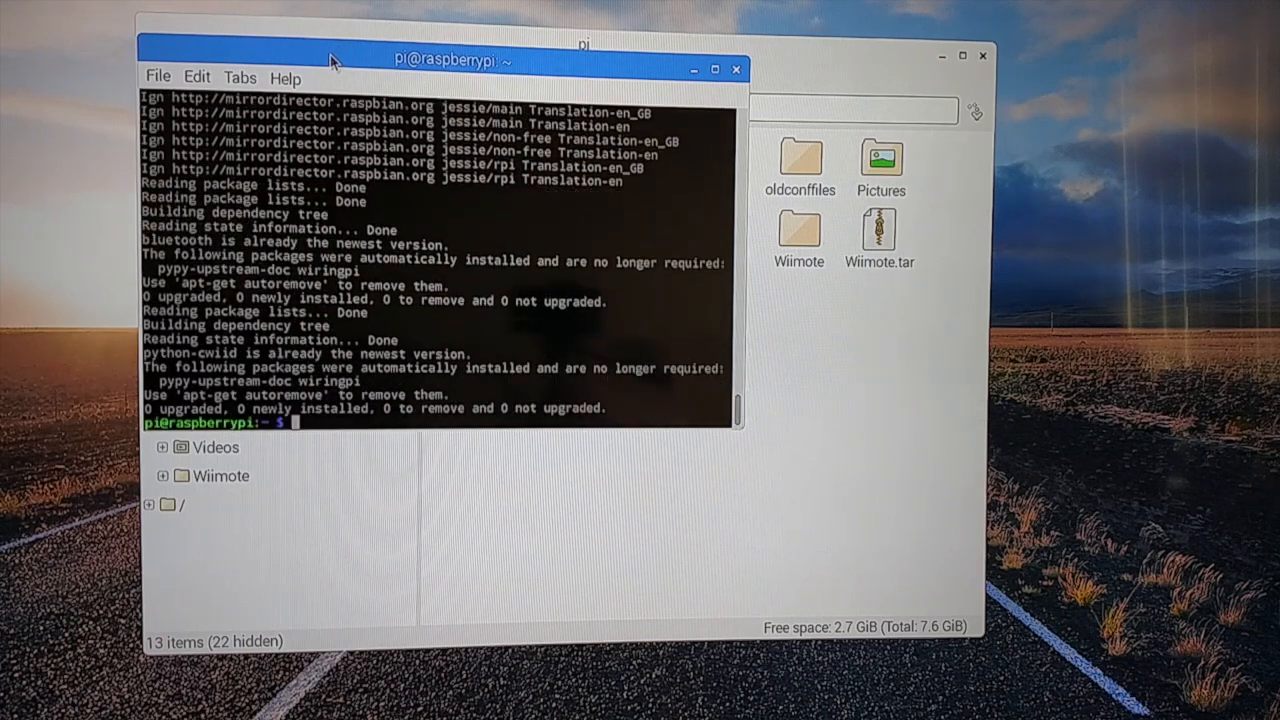
pyautogui.write('cd')
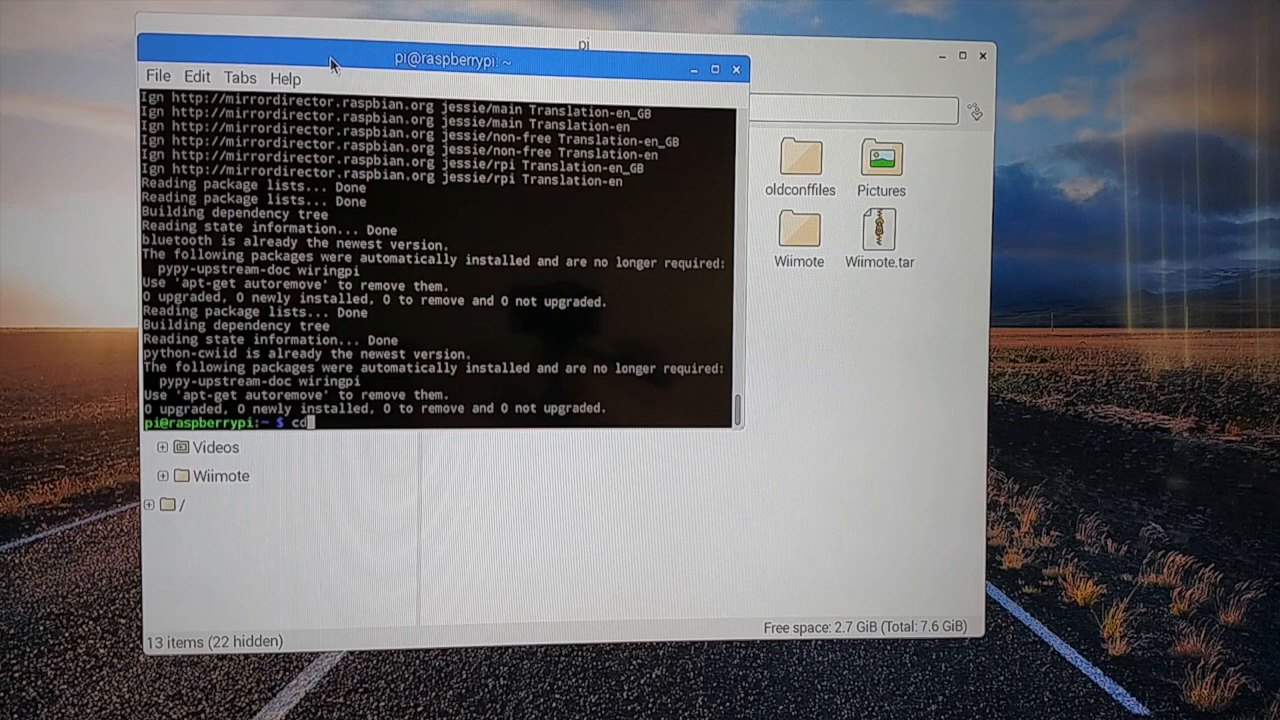
pyautogui.write('Wiimote')
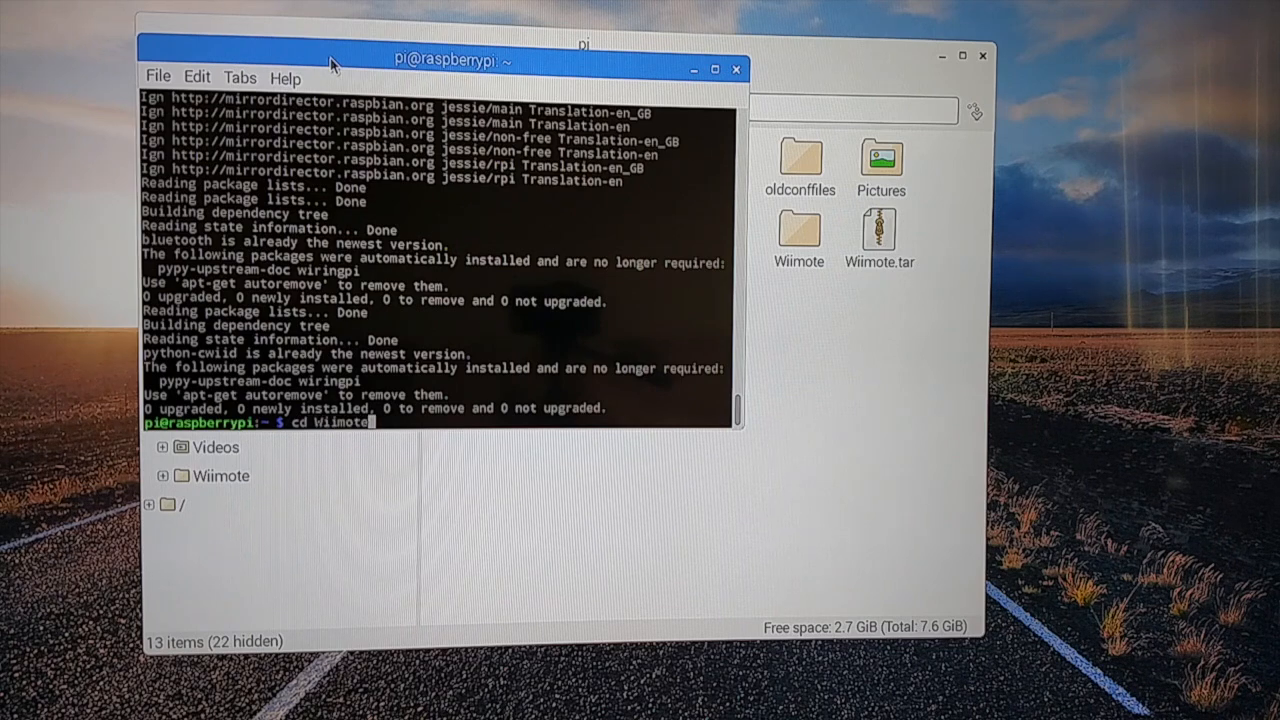
pyautogui.write('/')
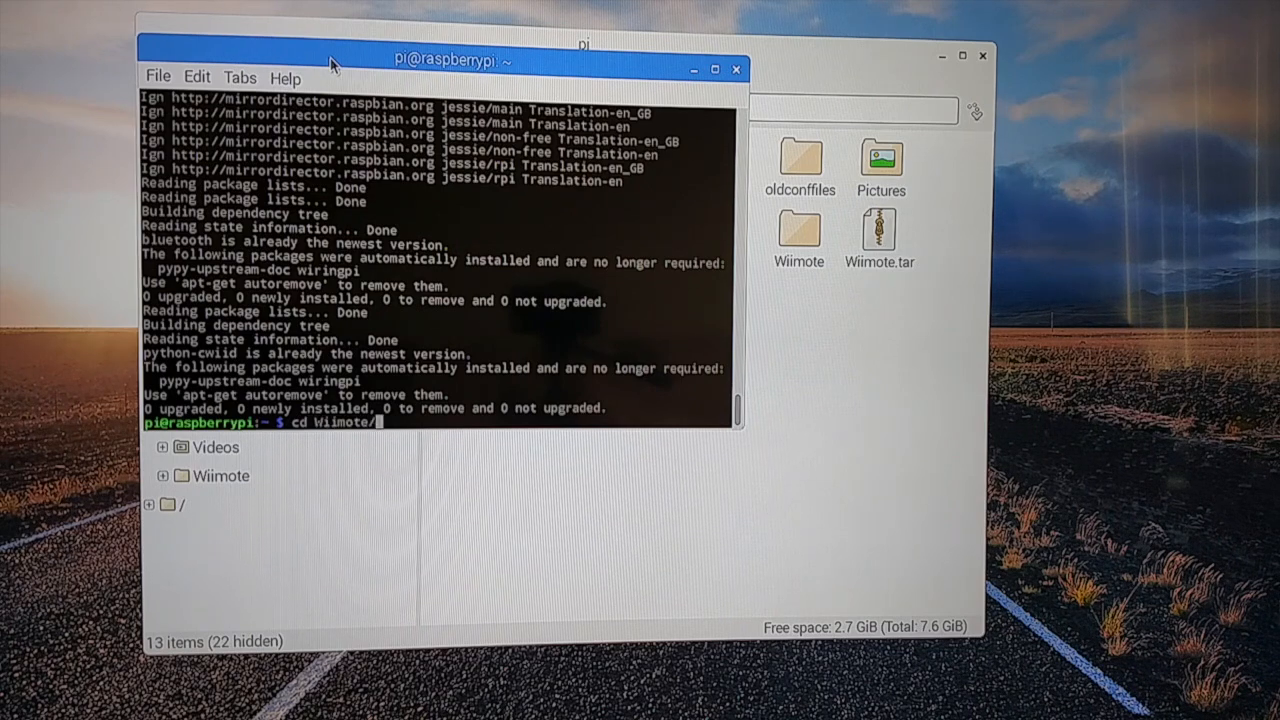
pyautogui.write('Example')
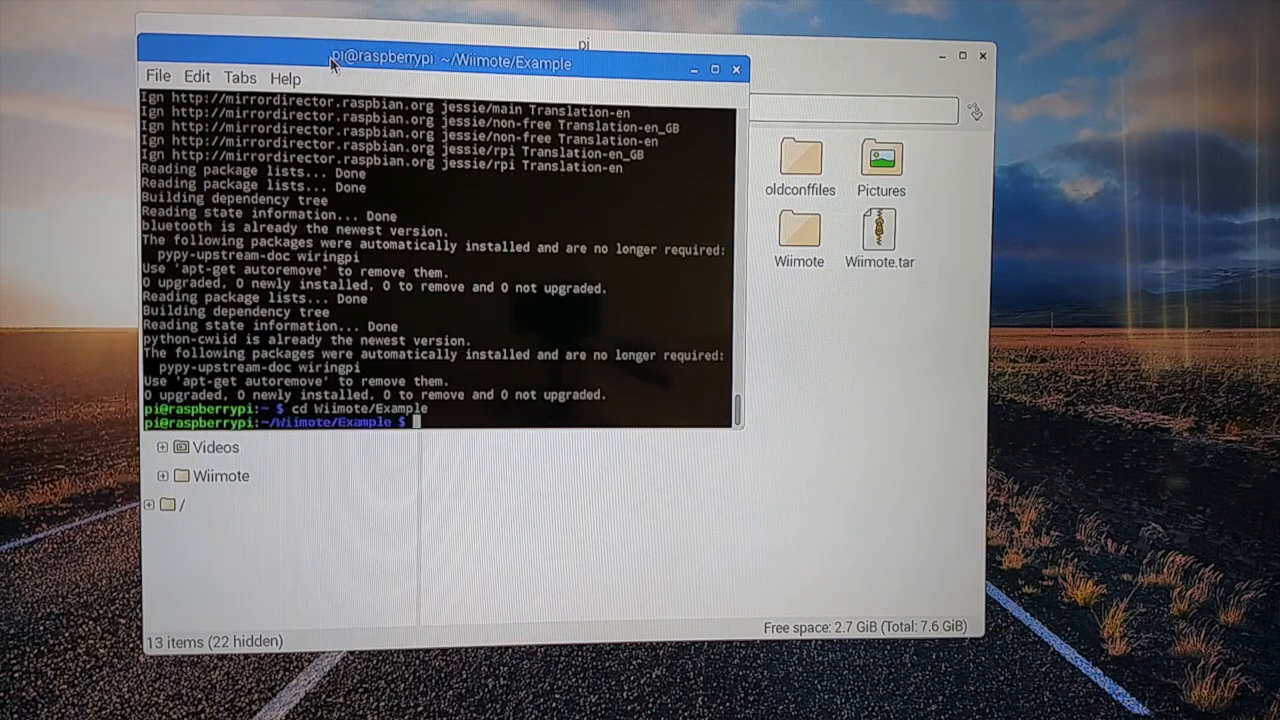
pyautogui.write('ls')
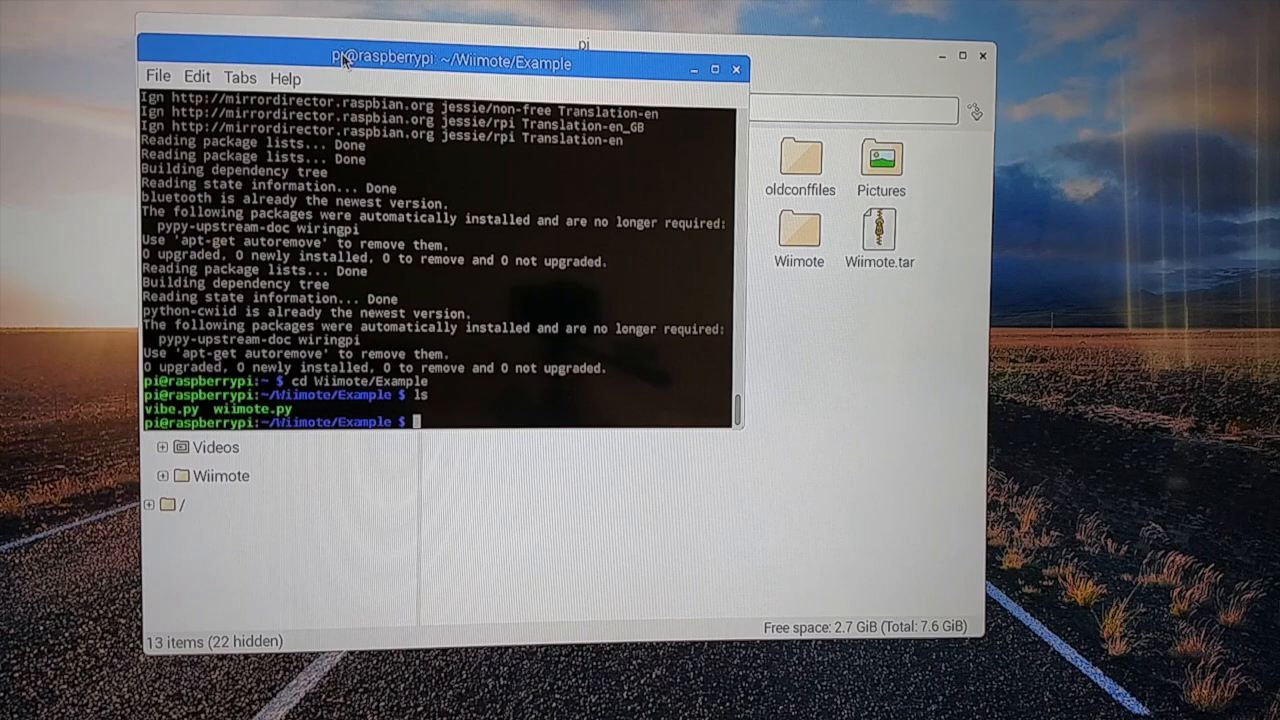
pyautogui.write('python vi')
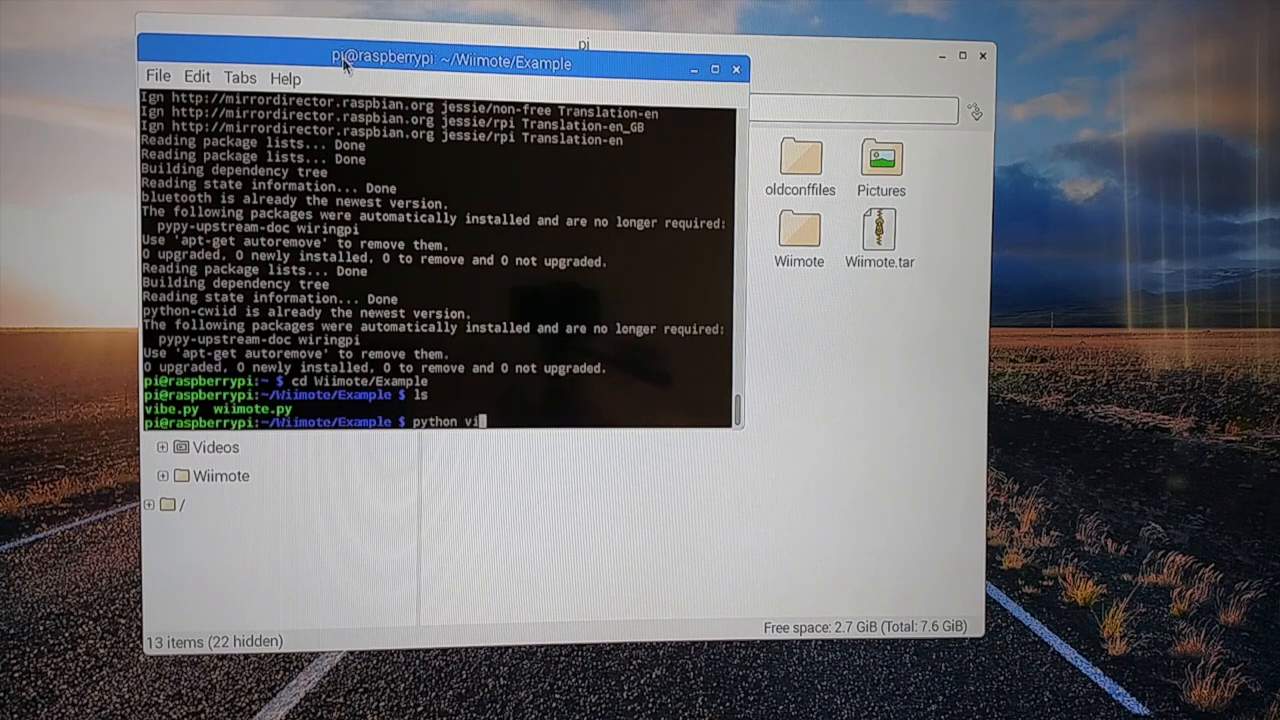
pyautogui.write('be.py')
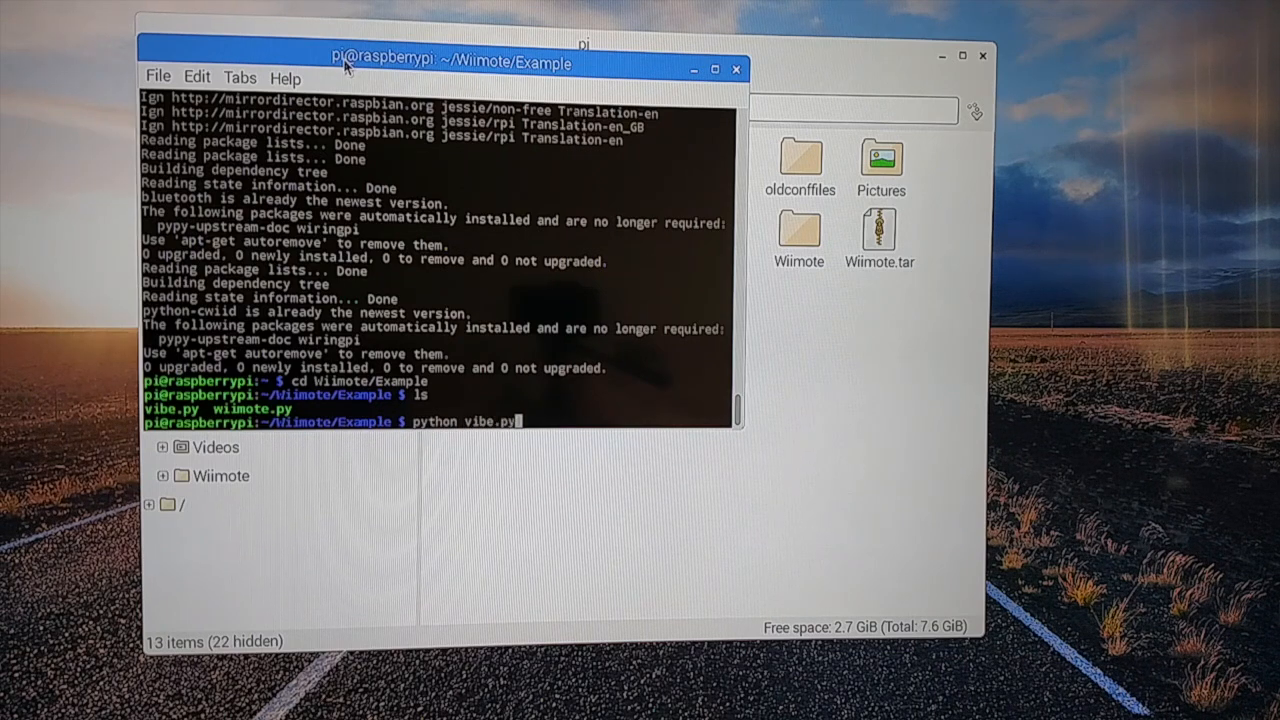